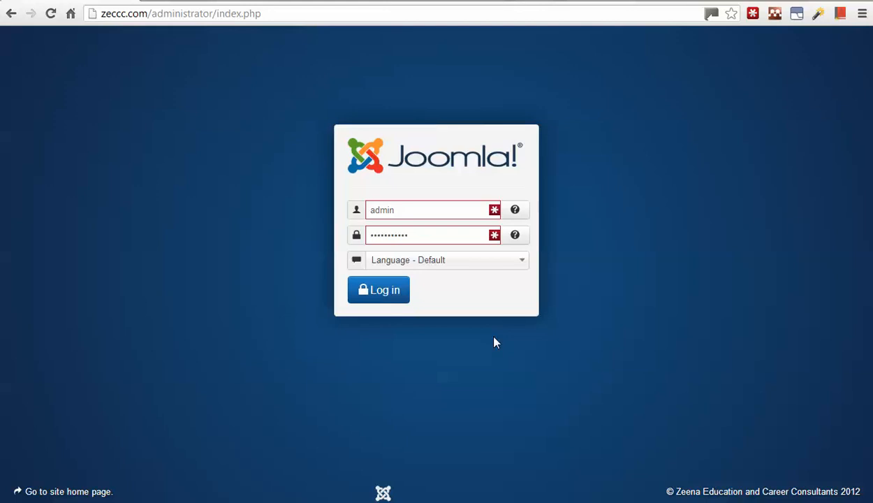
mouse_move(491, 342)
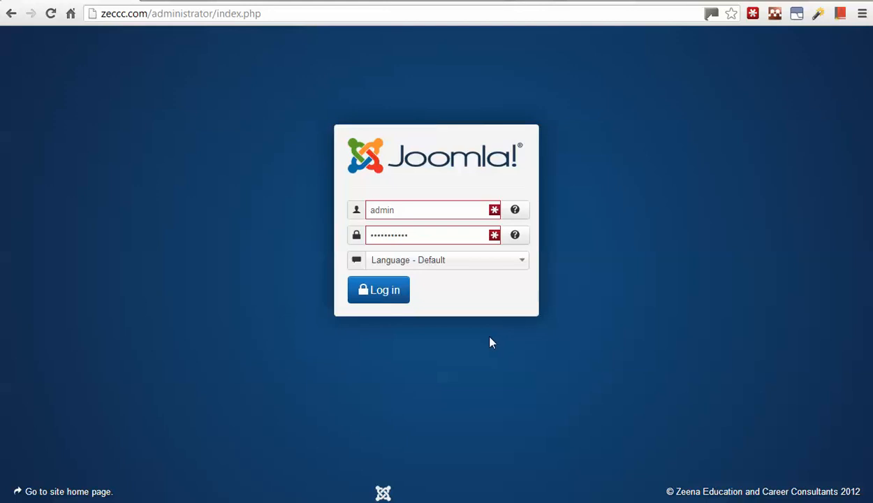
mouse_move(435, 322)
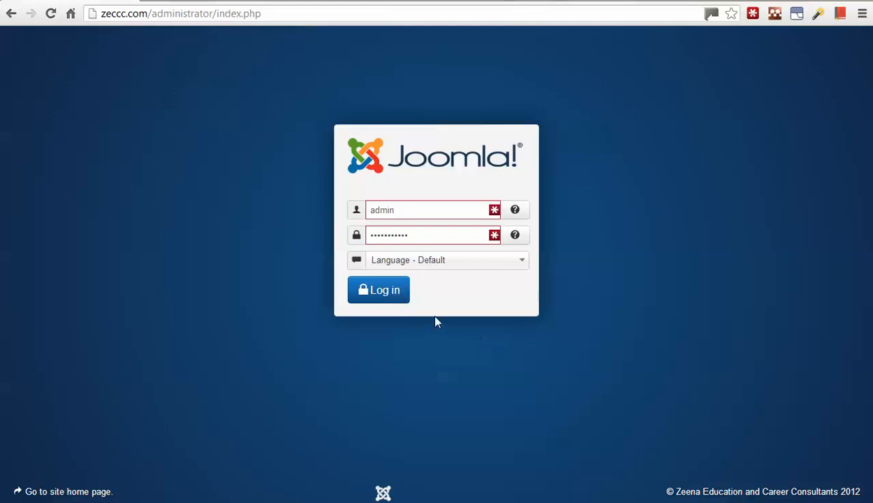
mouse_move(192, 48)
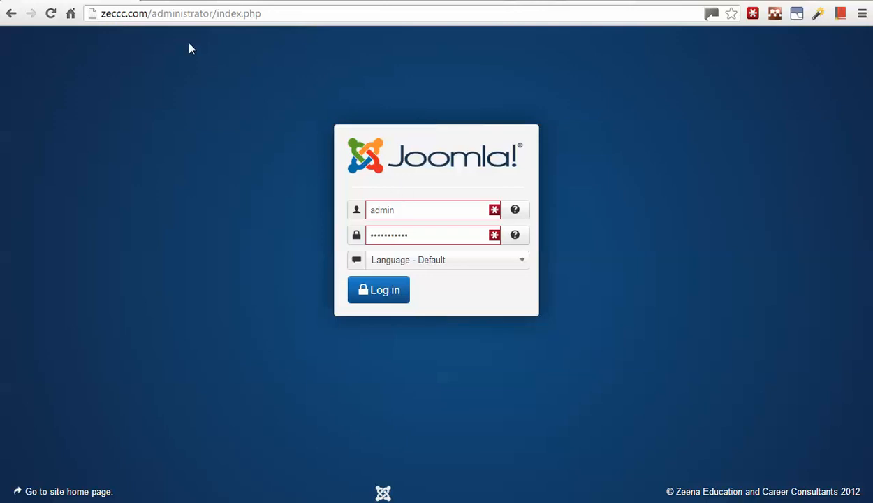
Step: Log in to the Joomla administrator and open Extensions > Plug-in Manager
double_click(180, 13)
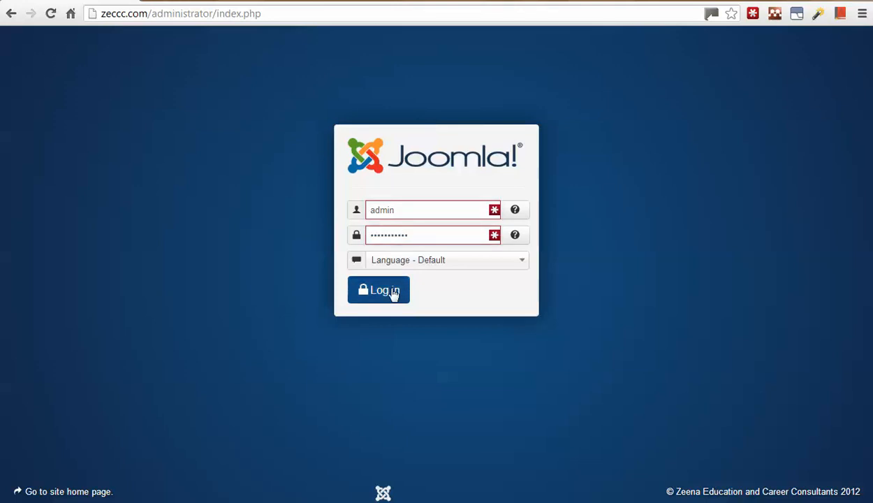
left_click(379, 290)
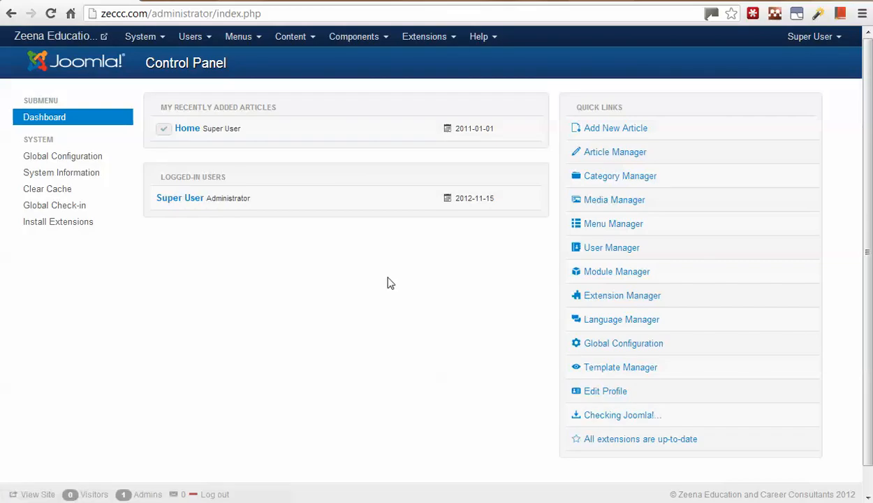
left_click(425, 36)
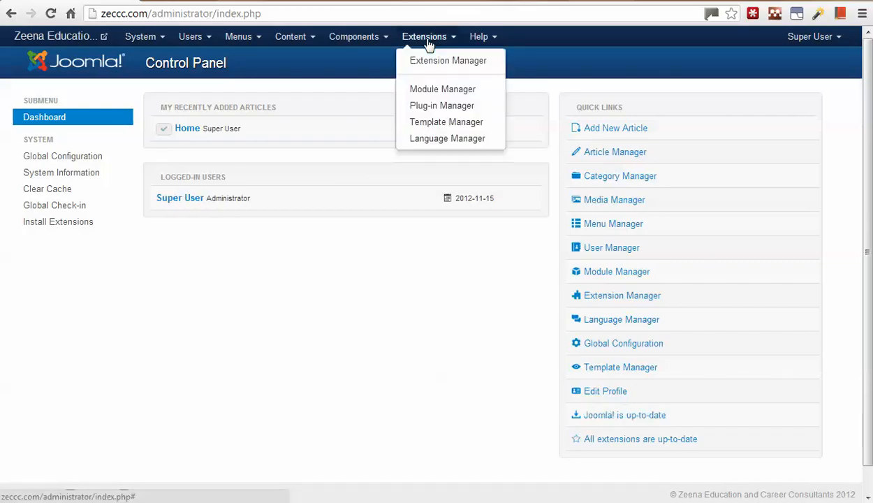
left_click(441, 106)
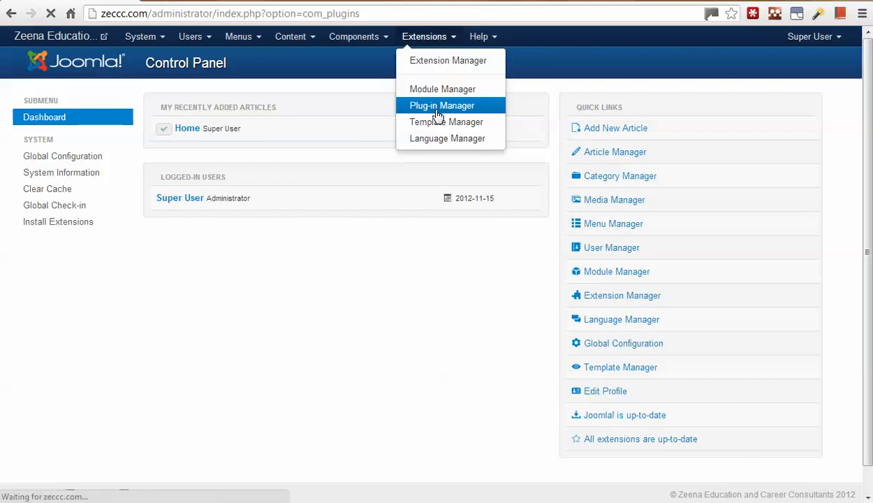
left_click(441, 106)
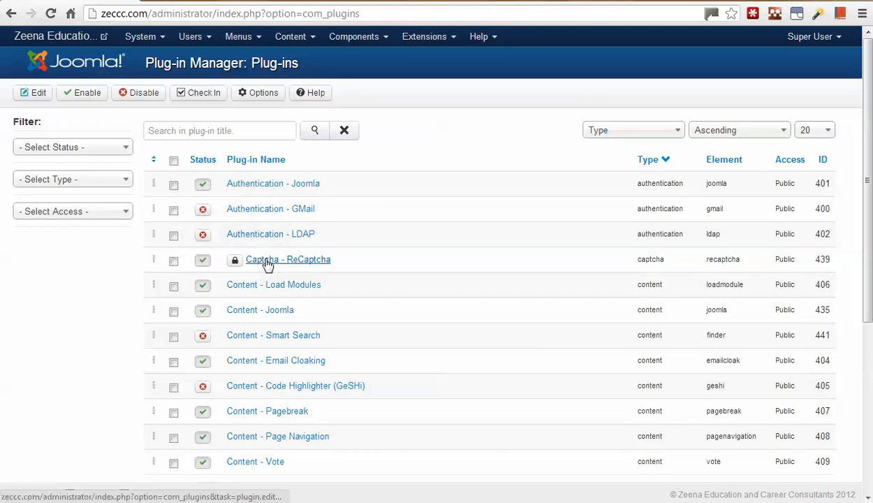
Step: Open the Captcha - ReCaptcha plug-in and view its Basic Options key and theme fields
left_click(287, 259)
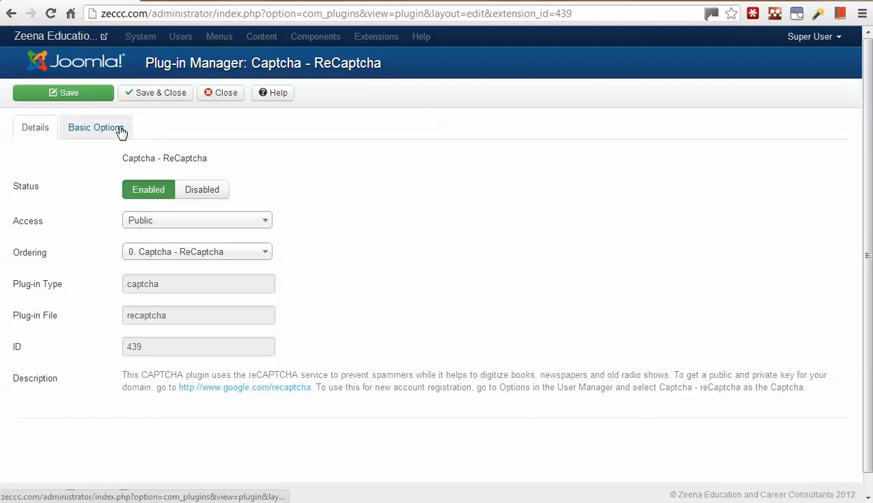
left_click(95, 127)
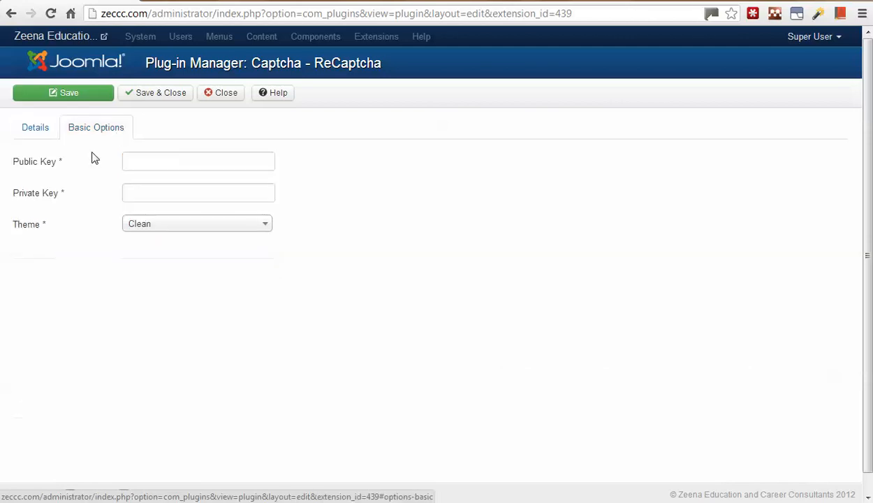
mouse_move(36, 192)
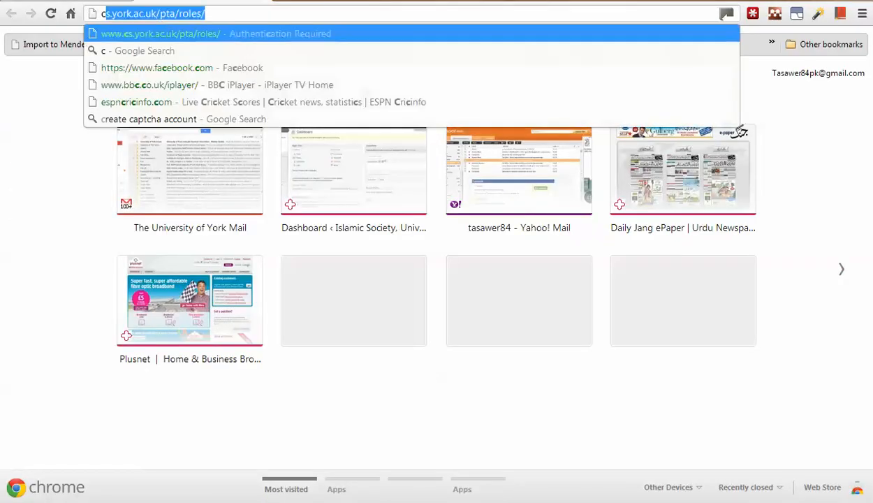
Step: Load captcha.net in the new tab and scroll through its homepage and back up
key("Backspace")
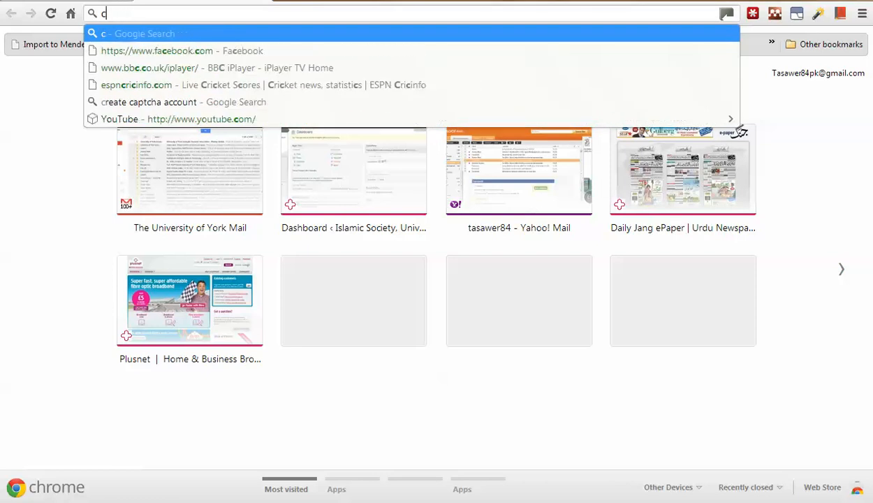
type("aptcha.net")
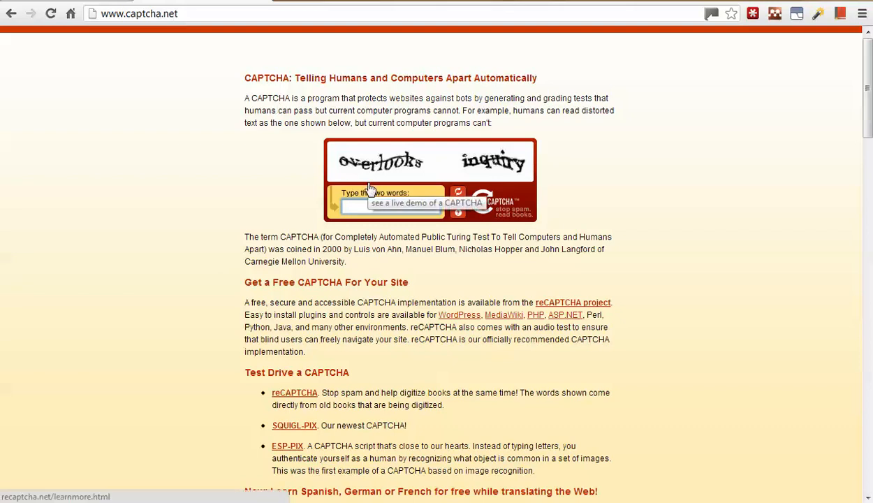
scroll("down", 3)
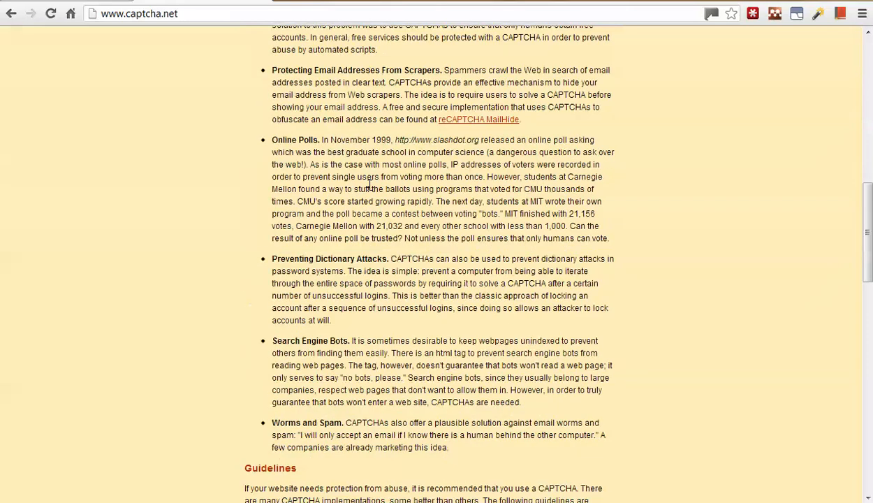
scroll("down", 3)
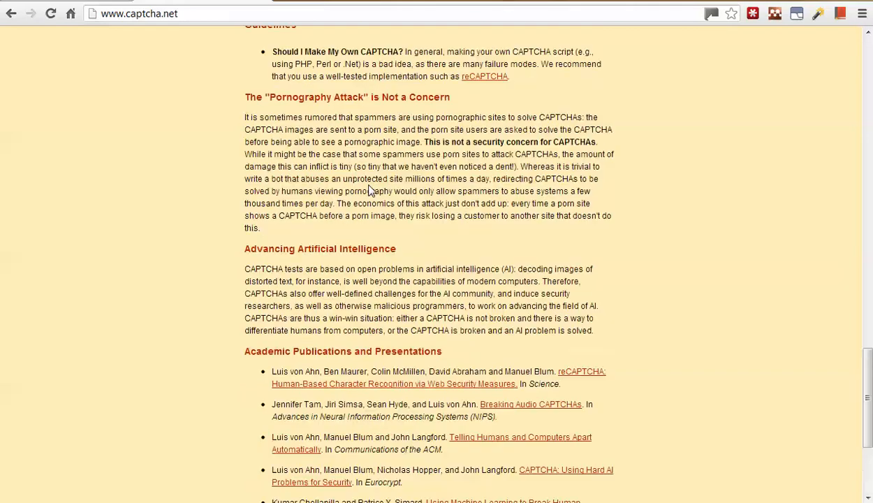
scroll("up", 3)
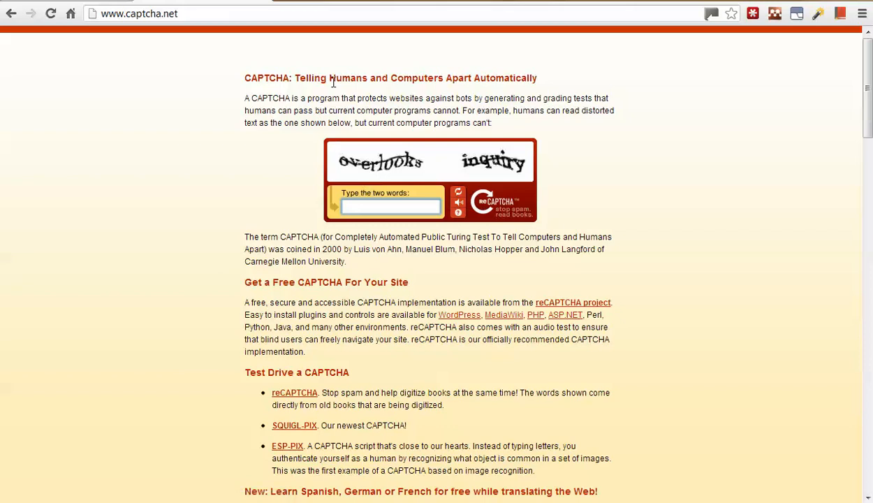
mouse_move(544, 305)
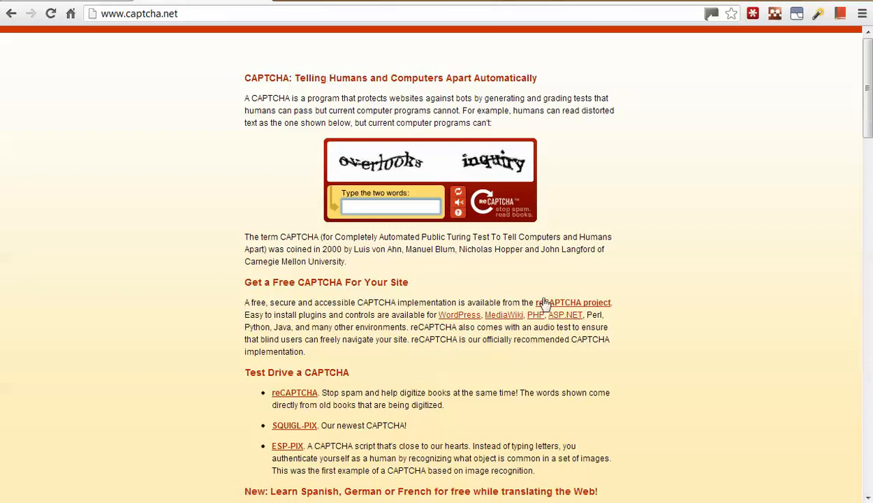
mouse_move(597, 224)
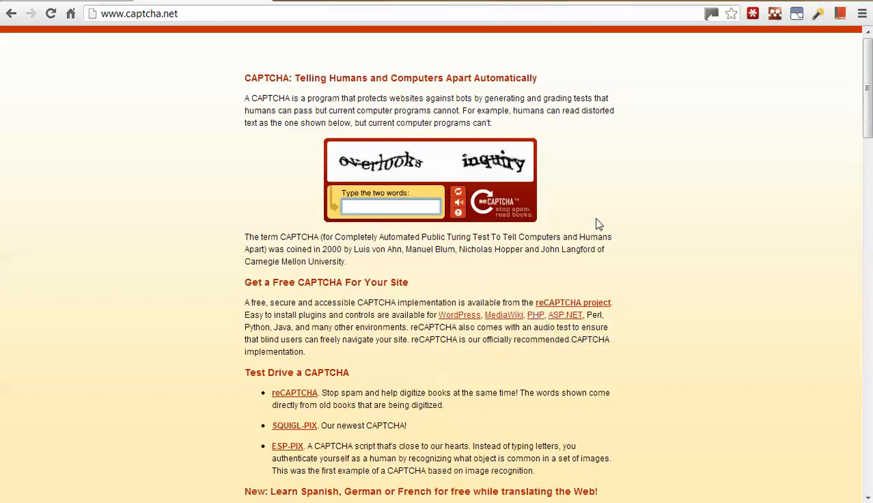
mouse_move(581, 306)
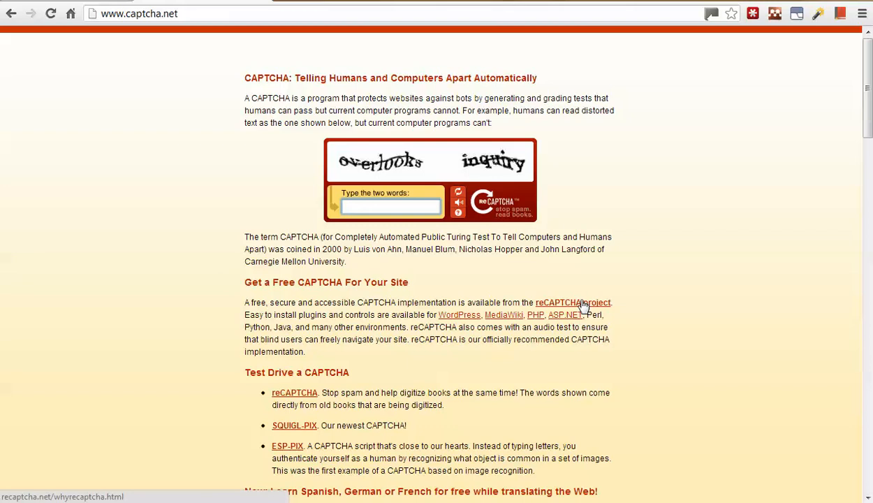
Step: Open the reCAPTCHA project page and reach the key sign-up page
left_click(573, 303)
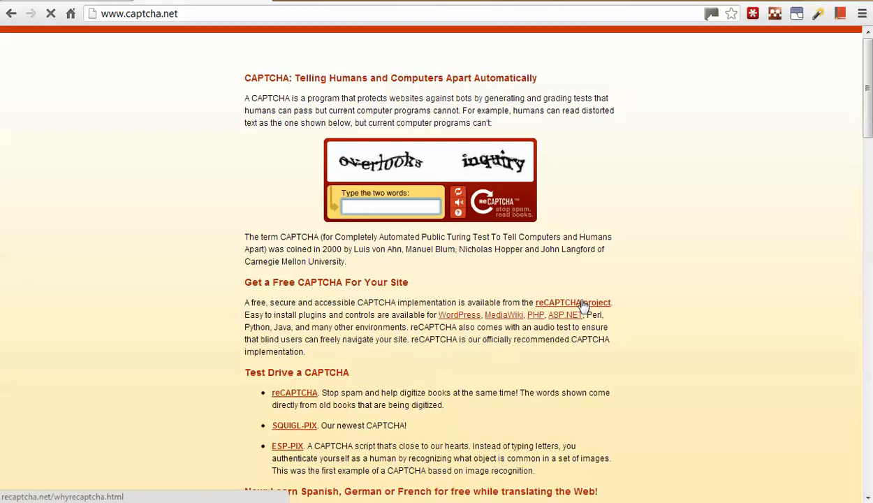
left_click(573, 302)
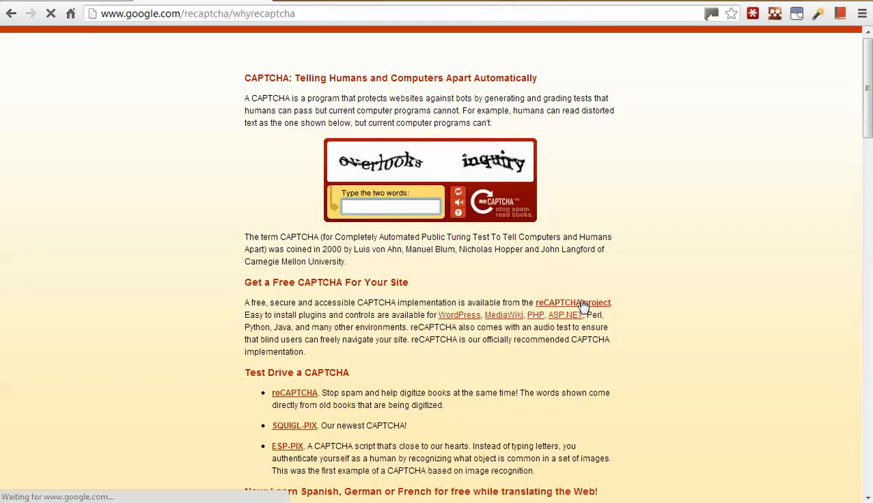
left_click(573, 302)
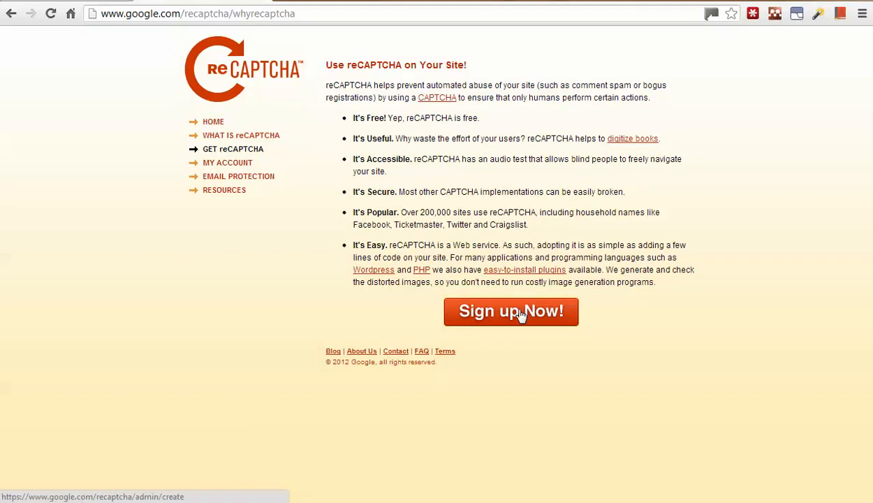
left_click(511, 310)
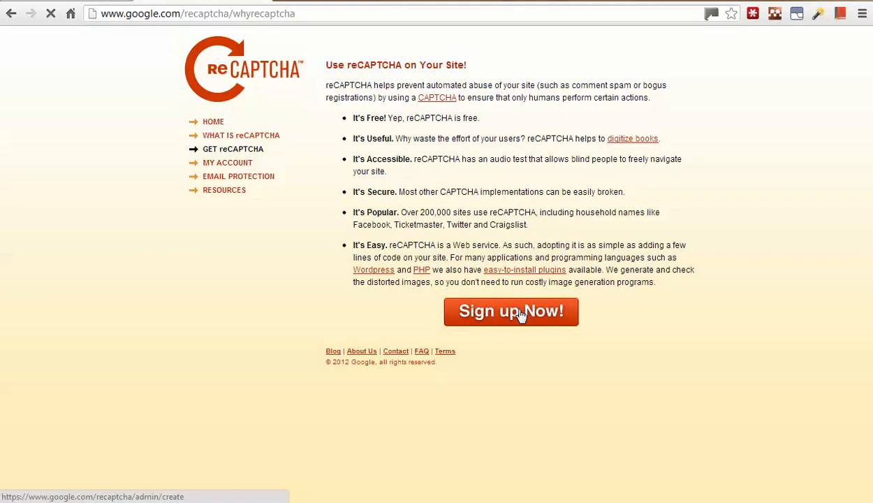
left_click(510, 310)
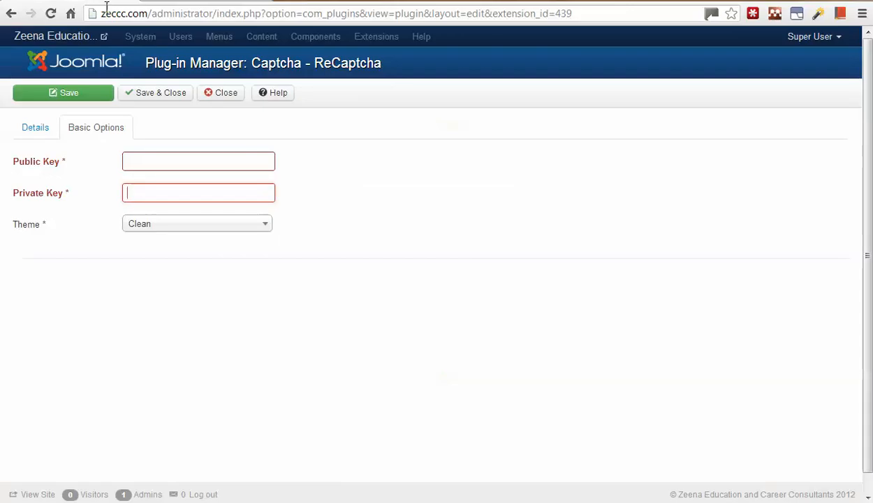
left_click(115, 13)
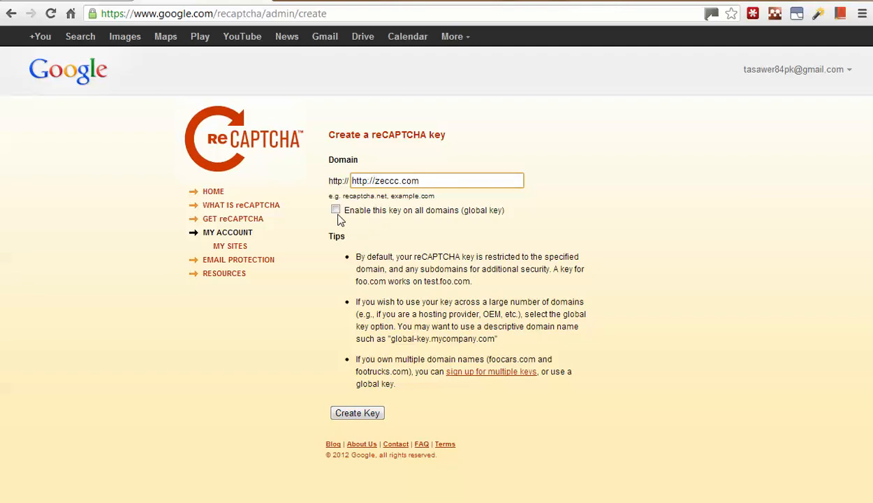
left_click(336, 210)
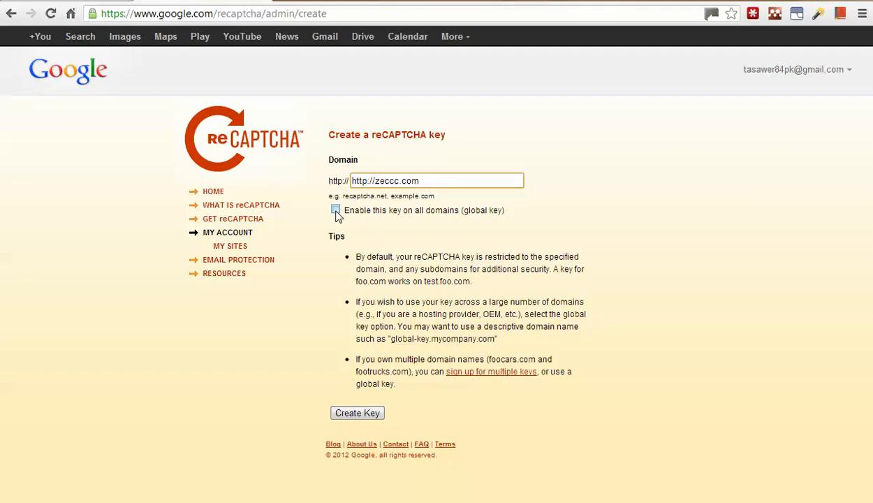
left_click(335, 210)
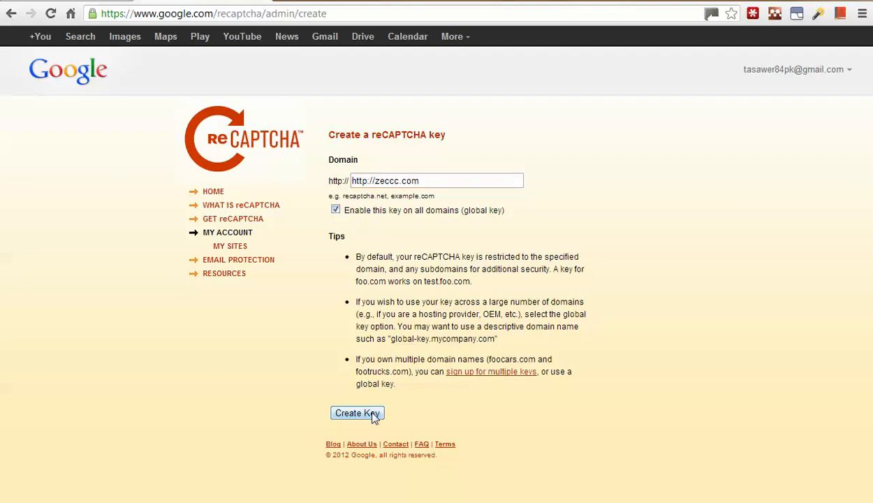
left_click(356, 413)
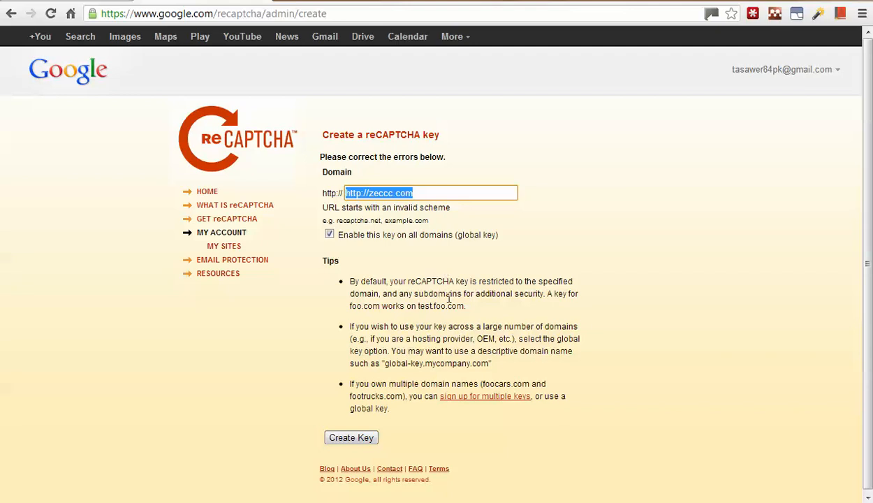
mouse_move(463, 363)
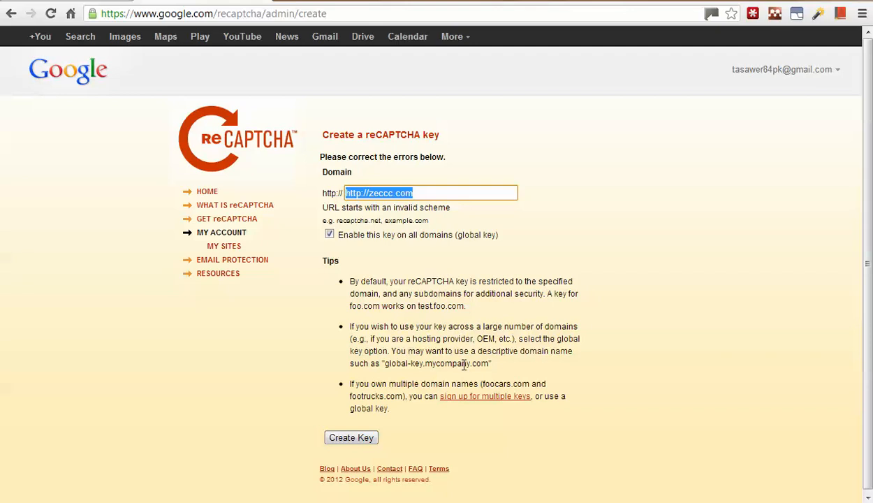
mouse_move(455, 352)
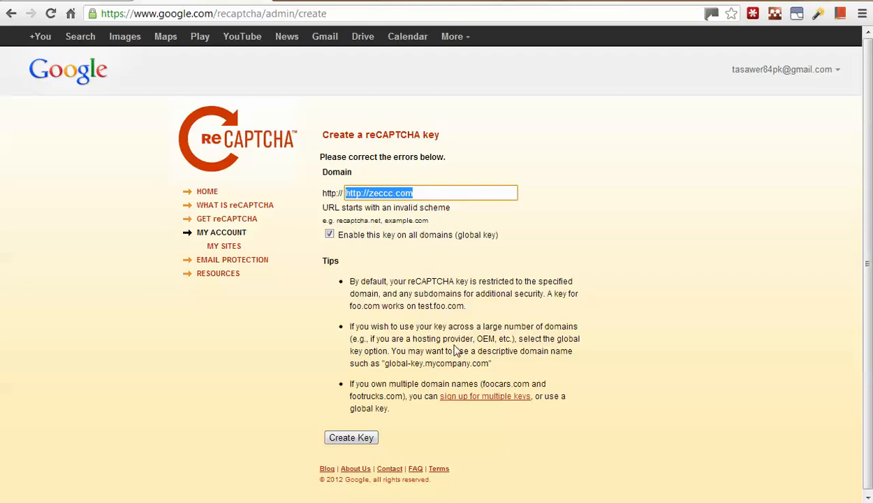
mouse_move(408, 249)
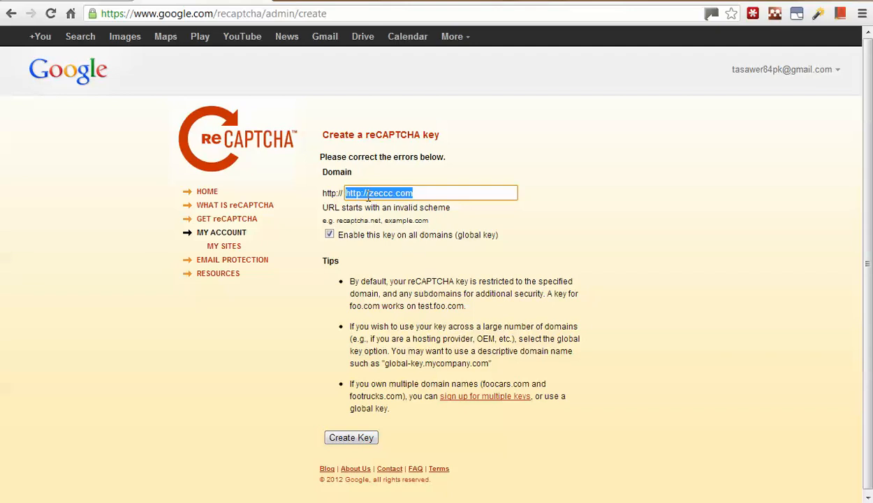
left_click(430, 192)
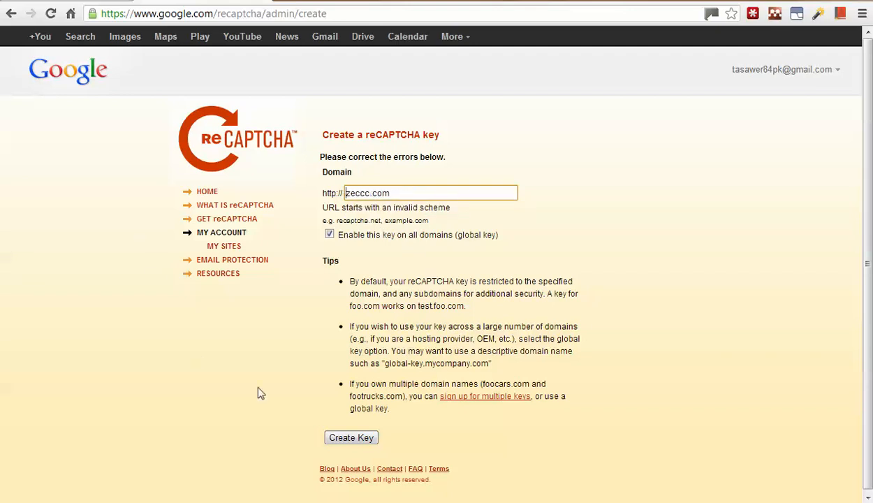
left_click(351, 437)
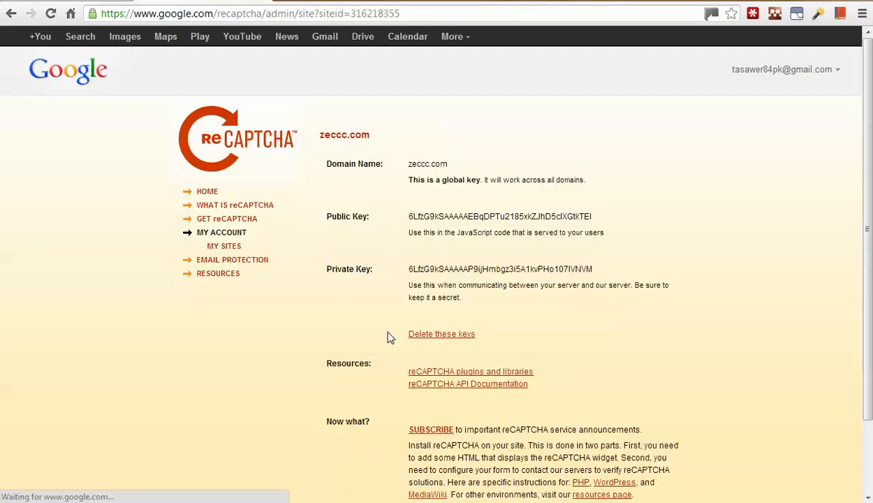
Step: Scroll the reCAPTCHA key page up to the Public Key
scroll("up", 3)
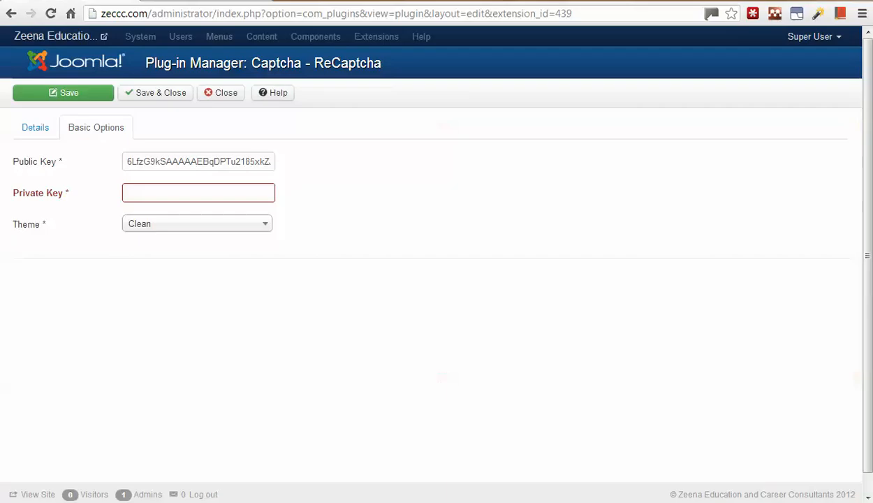
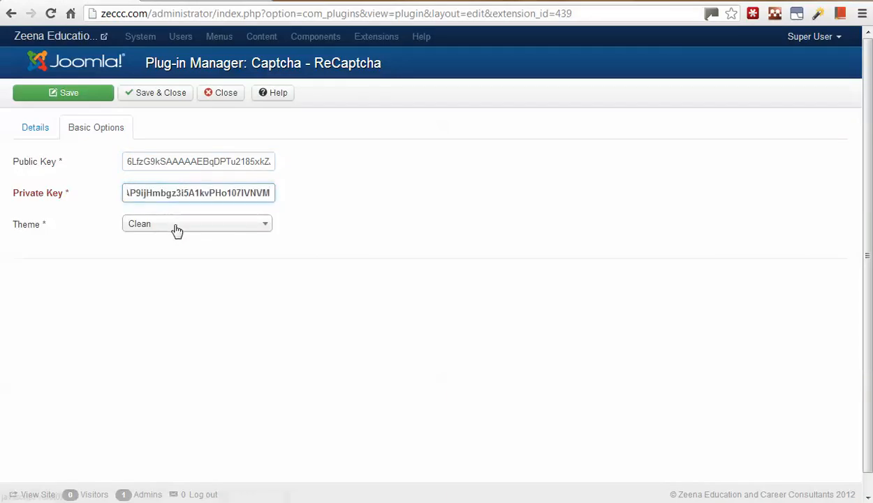
left_click(197, 223)
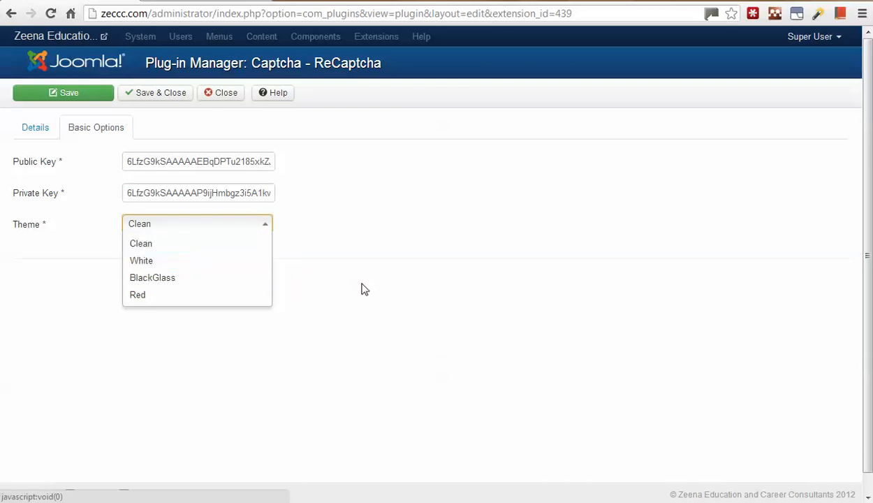
left_click(155, 92)
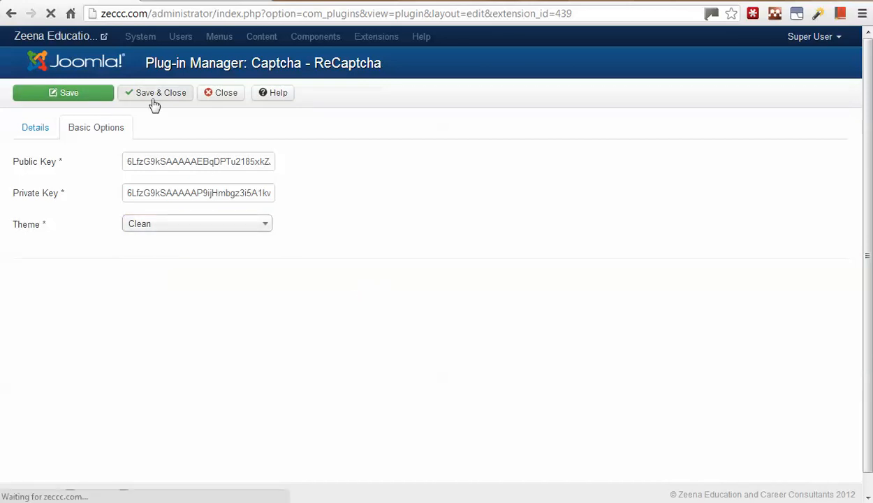
left_click(161, 93)
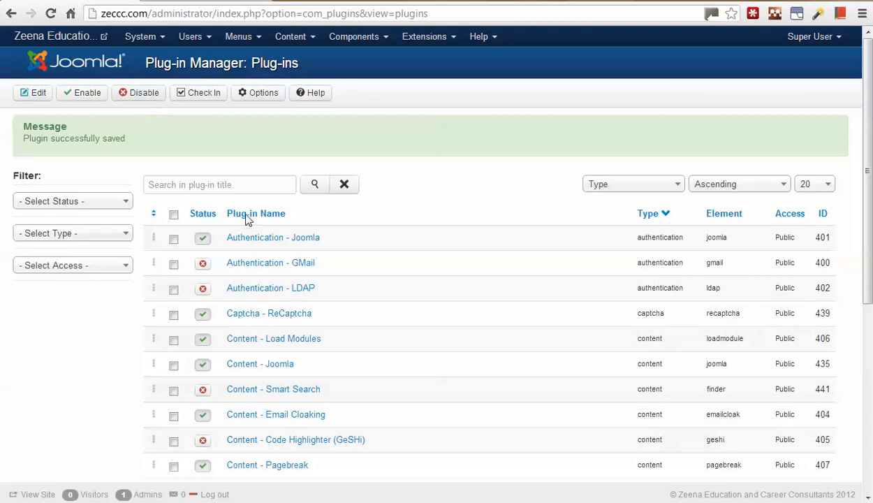
mouse_move(202, 313)
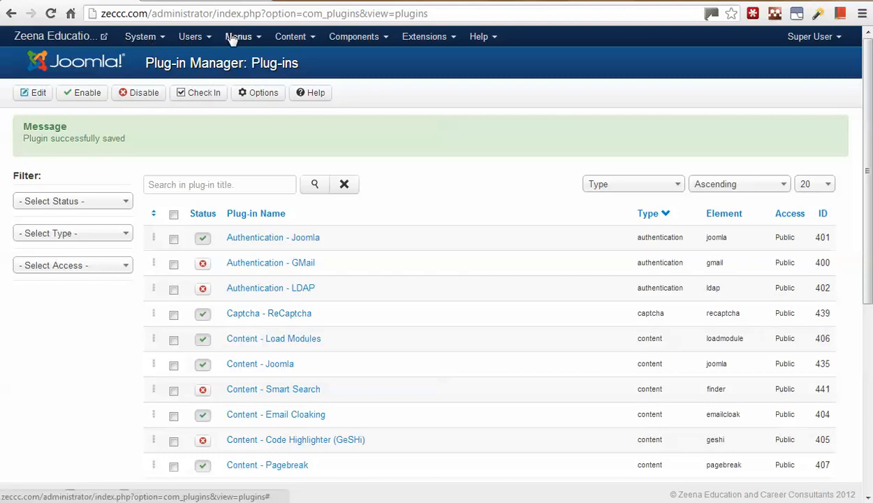
Step: Open System > Global Configuration, where Default Captcha shows Captcha - ReCaptcha
left_click(141, 36)
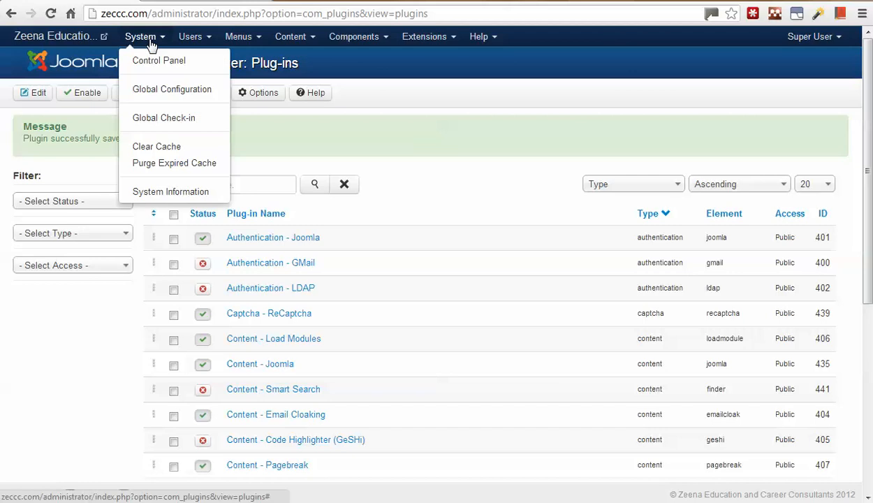
mouse_move(171, 89)
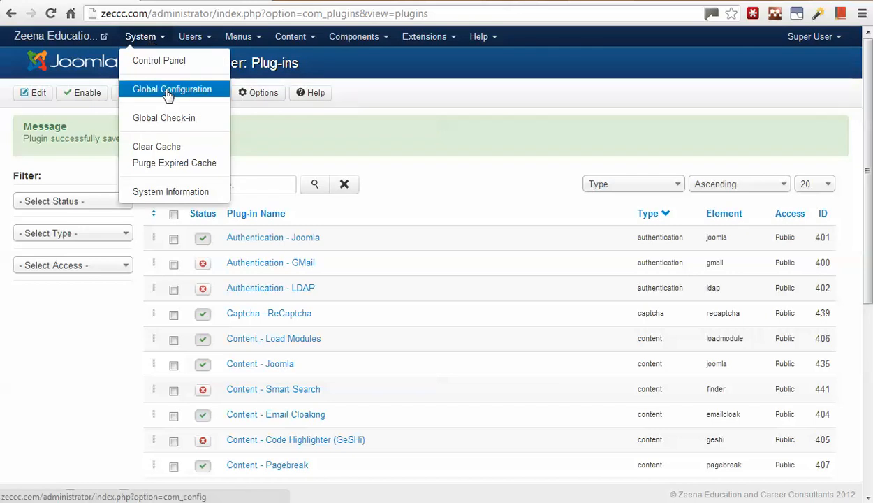
left_click(172, 89)
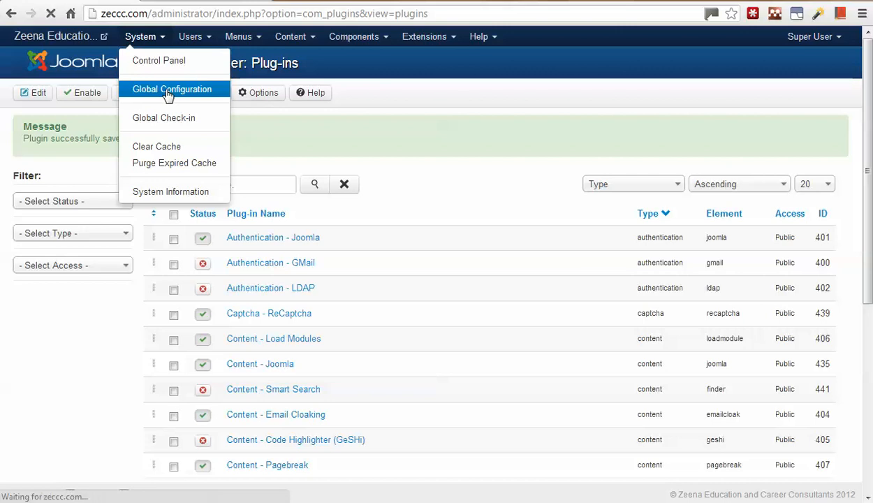
left_click(171, 89)
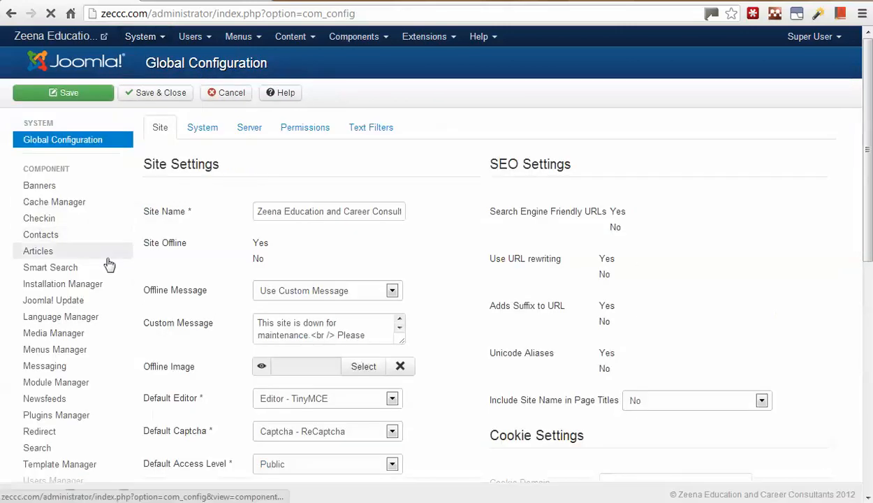
Step: In Users Manager settings, set Captcha to Captcha - ReCaptcha and save
scroll("down", 3)
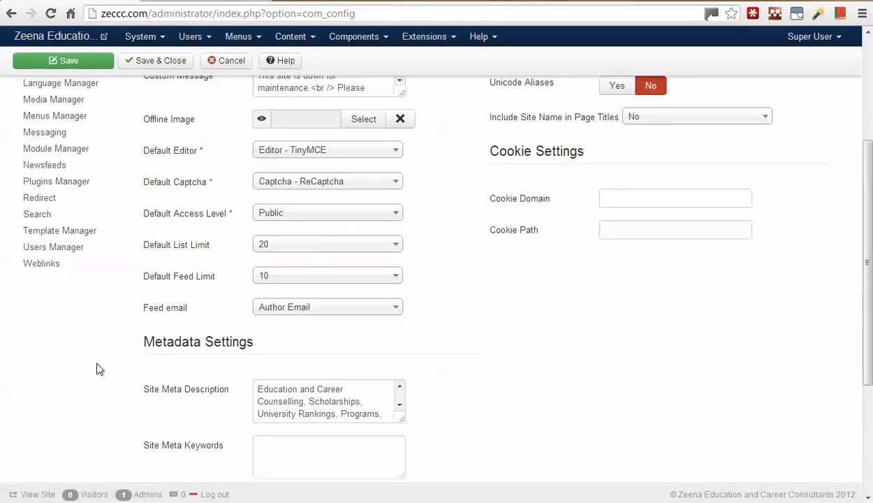
left_click(53, 246)
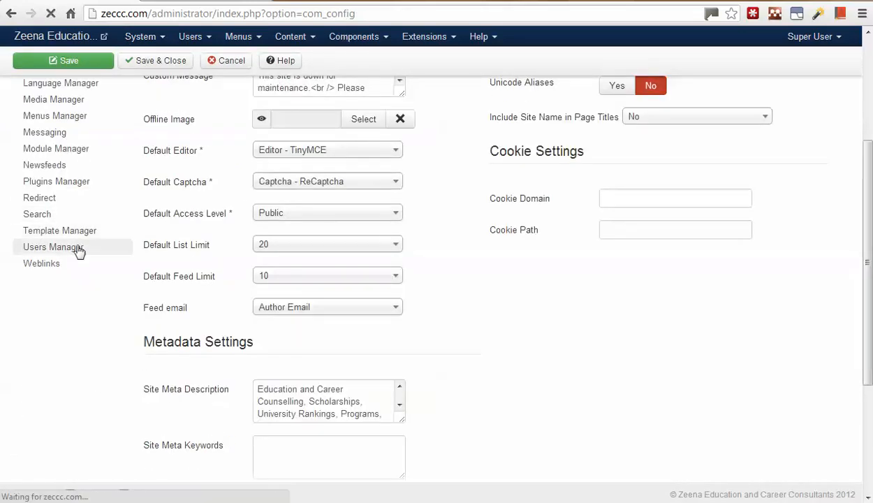
left_click(52, 247)
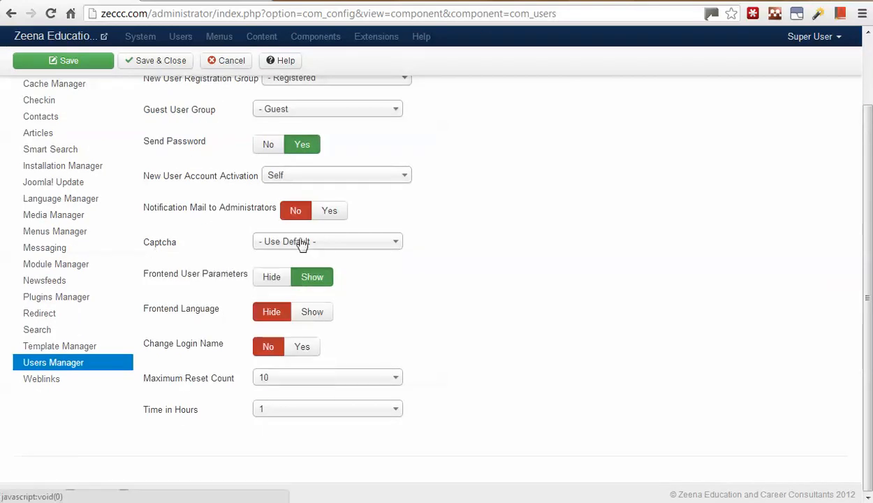
left_click(327, 240)
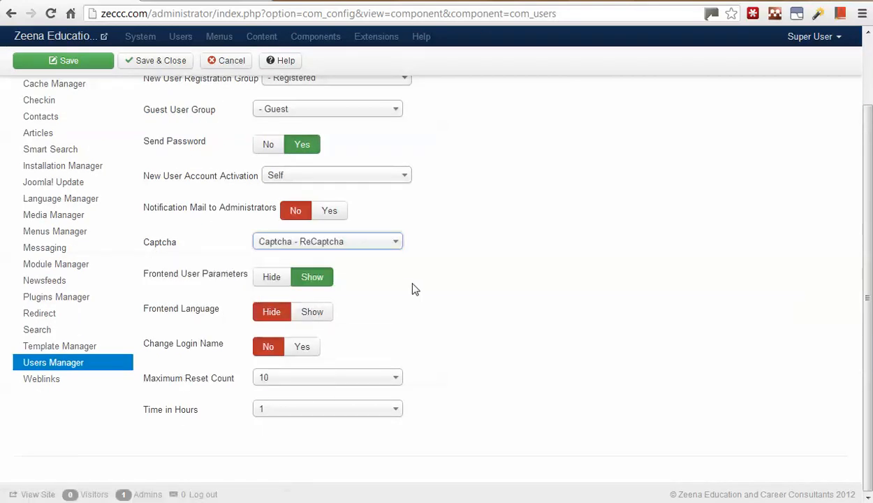
scroll("up", 3)
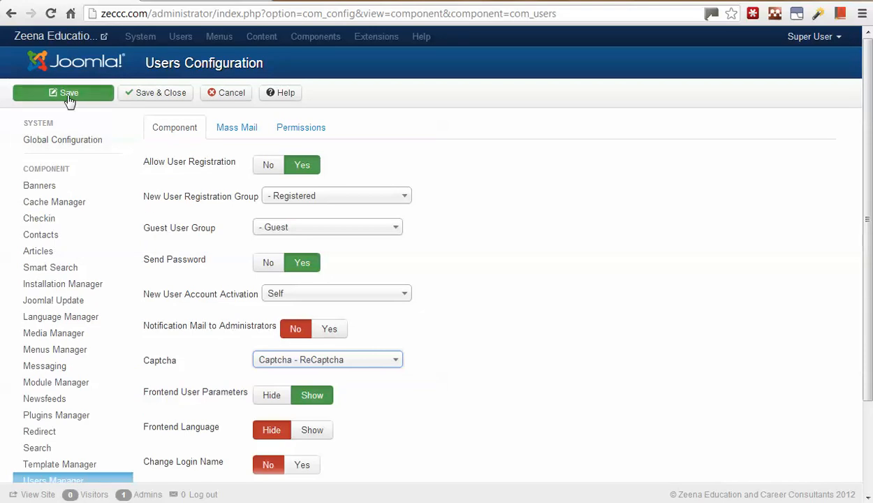
left_click(64, 92)
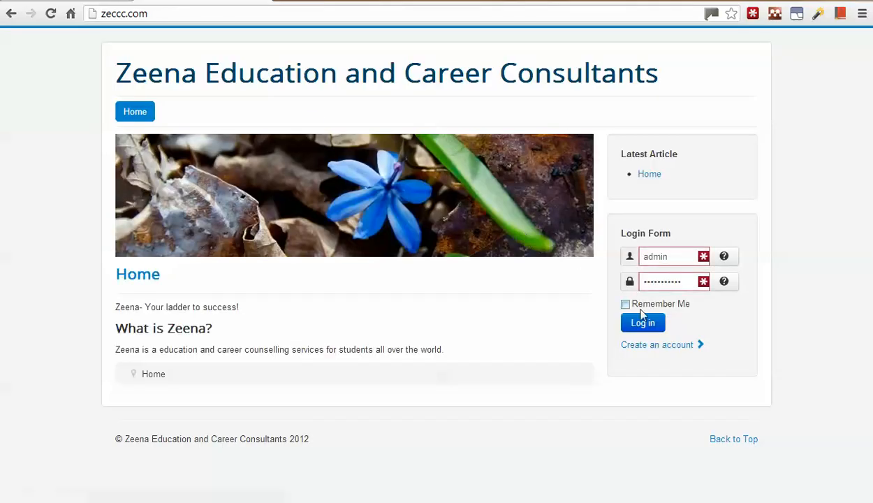
Step: Open the Create an account form and reload its reCAPTCHA challenge twice
left_click(656, 344)
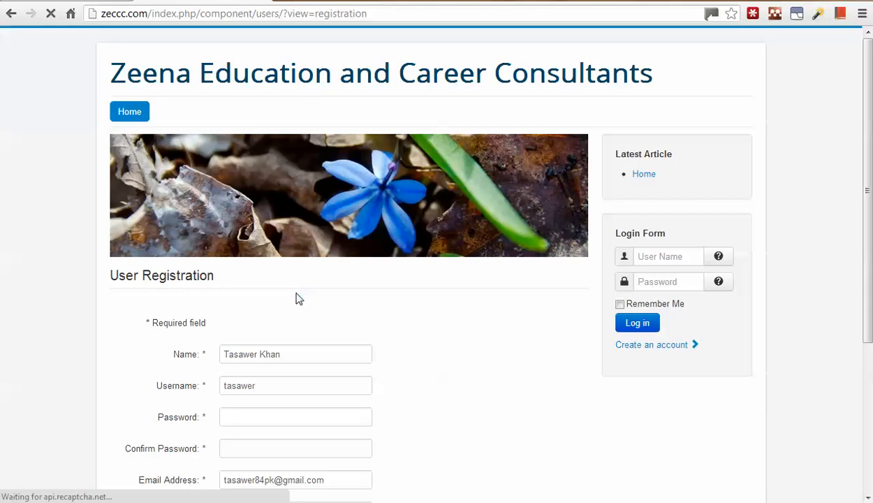
scroll("down", 3)
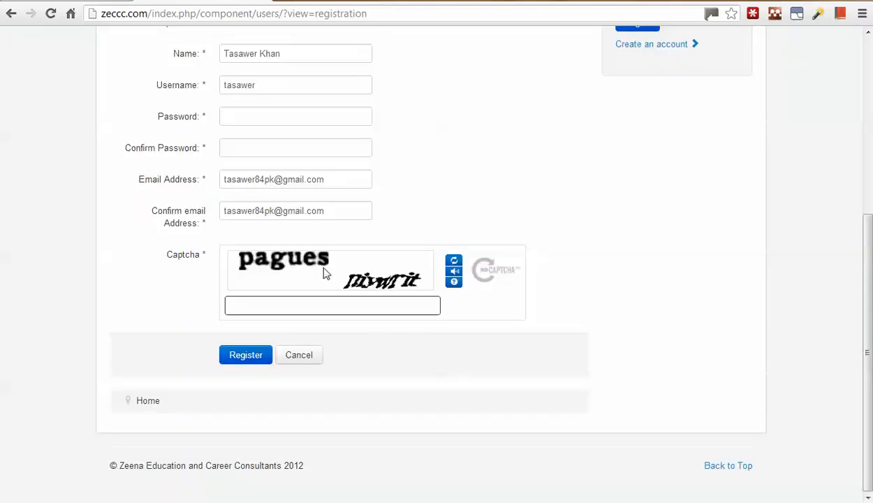
mouse_move(454, 260)
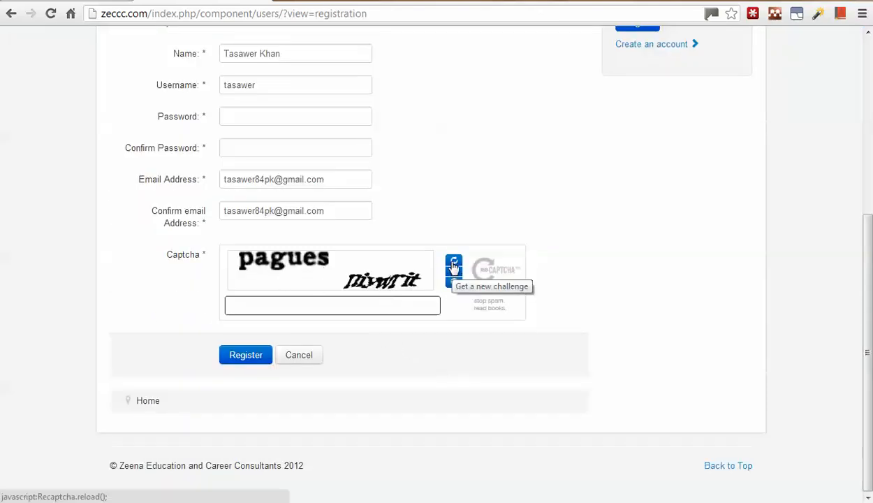
left_click(453, 268)
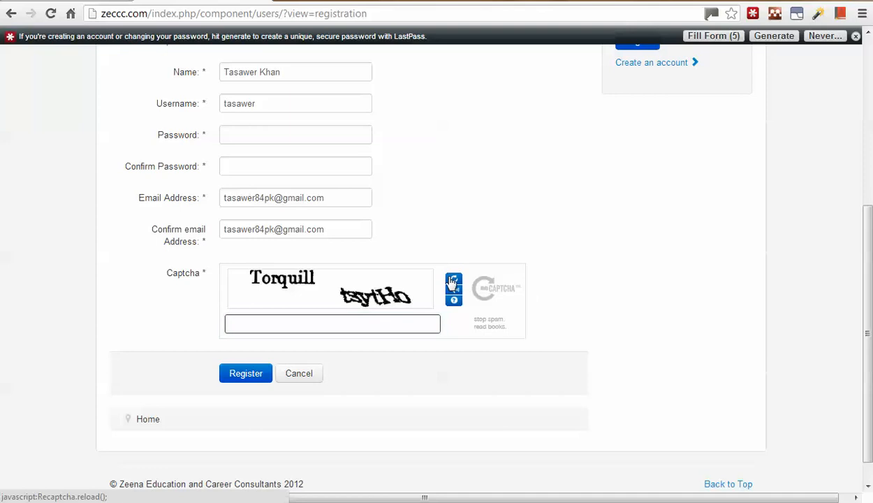
left_click(453, 278)
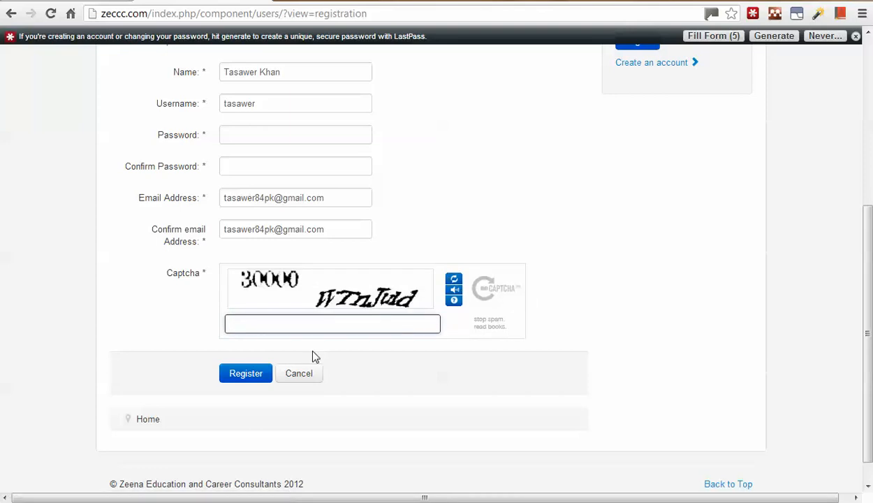